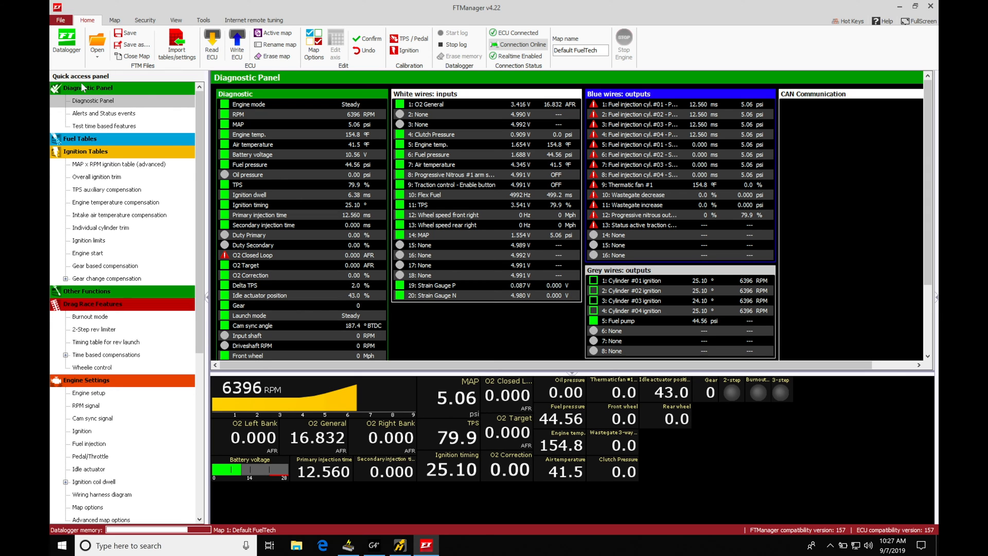
# Step: Go to Map options under Engine Settings in the Quick access panel
pyautogui.scroll(-3)
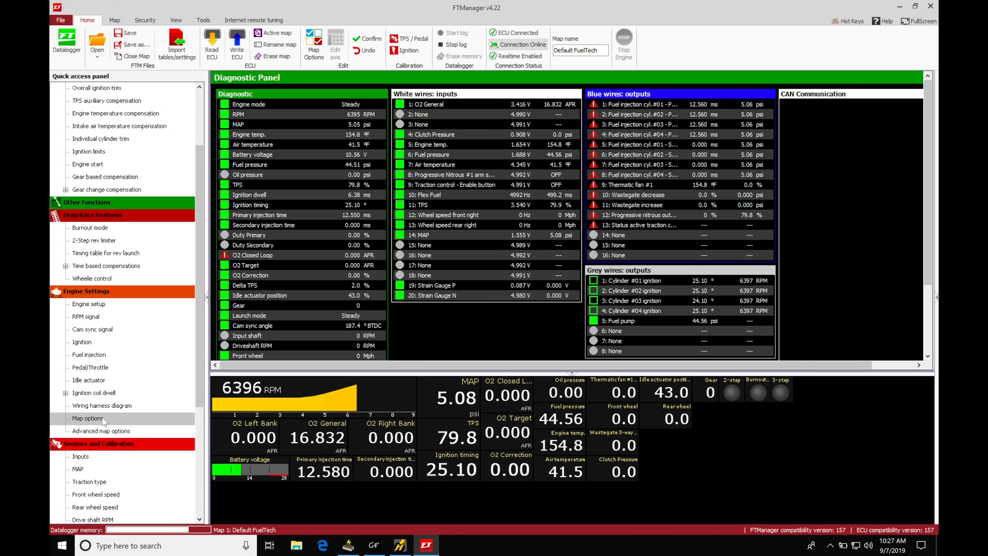
pyautogui.click(88, 417)
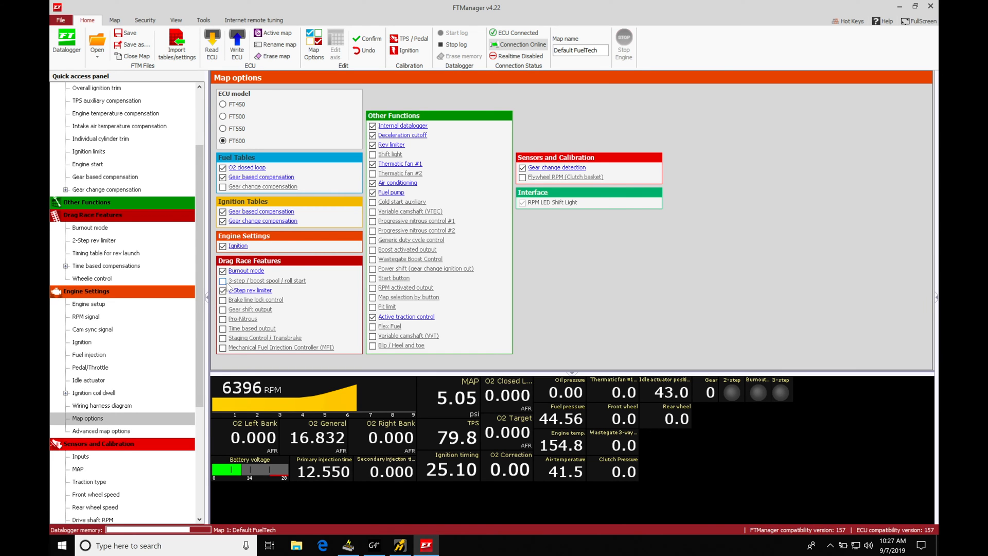
# Step: Tick '3-step / boost spool / roll start' under Drag Race Features, apply it, and show its launch settings page
pyautogui.click(222, 291)
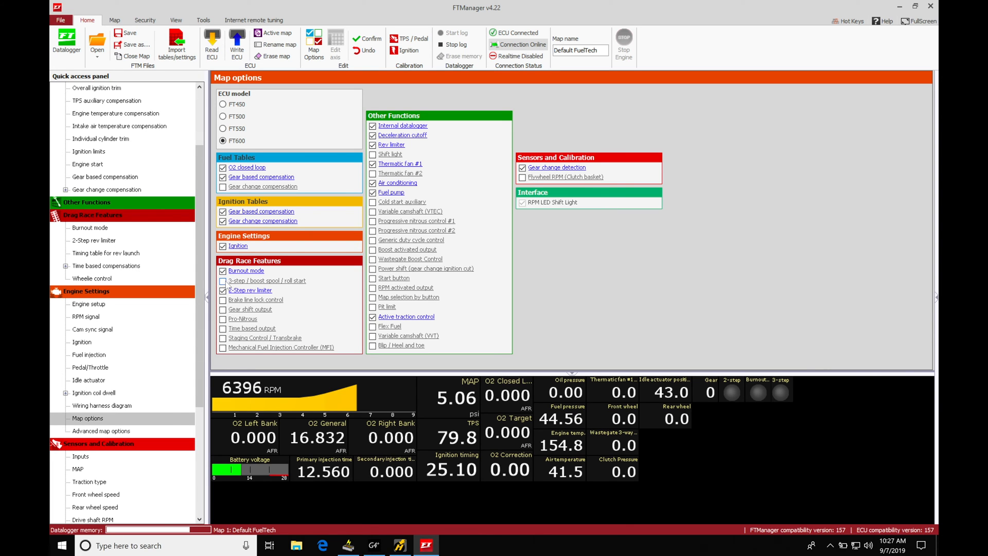
pyautogui.click(223, 281)
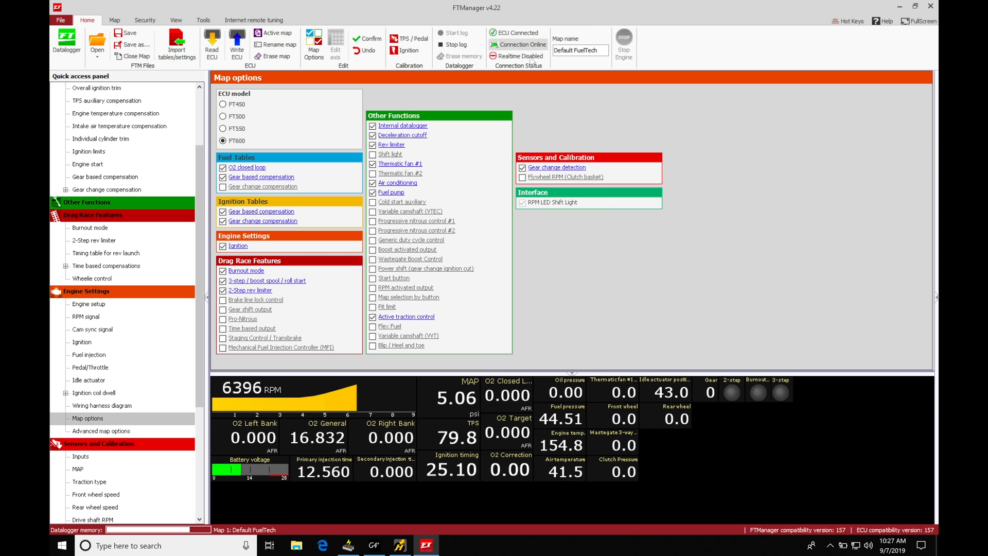
pyautogui.click(237, 43)
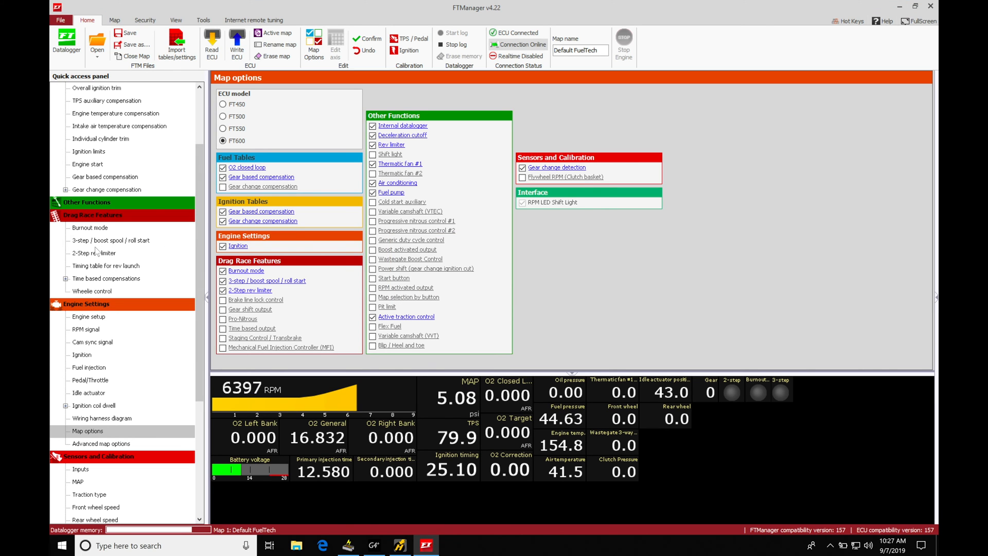
pyautogui.click(112, 240)
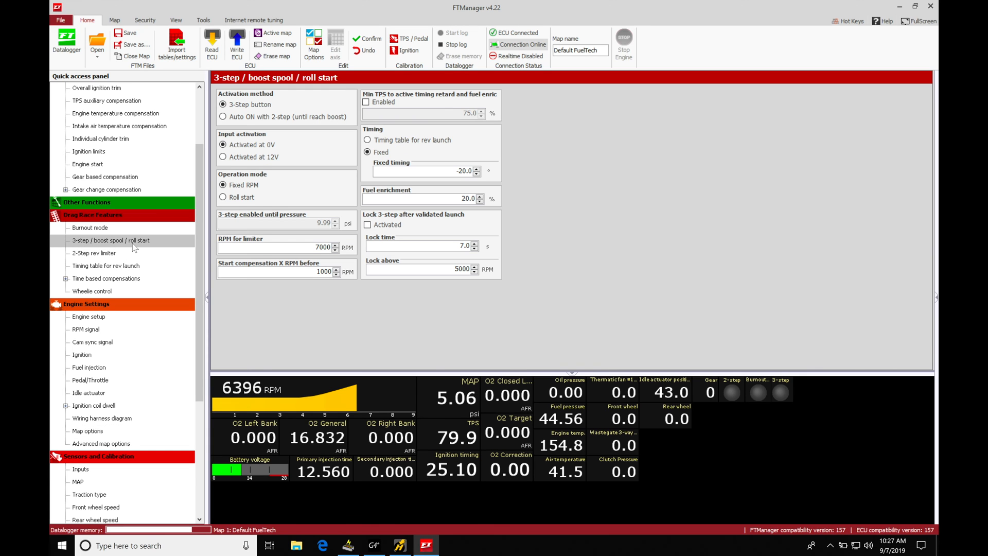